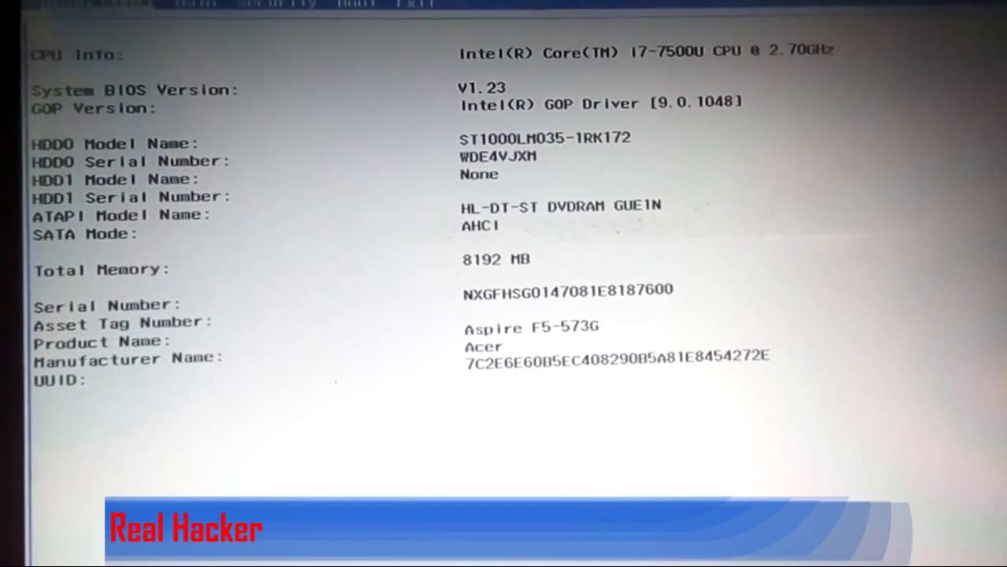
Step: Move USB CDROM to boot position 1 and request save-and-exit with F10
click(377, 7)
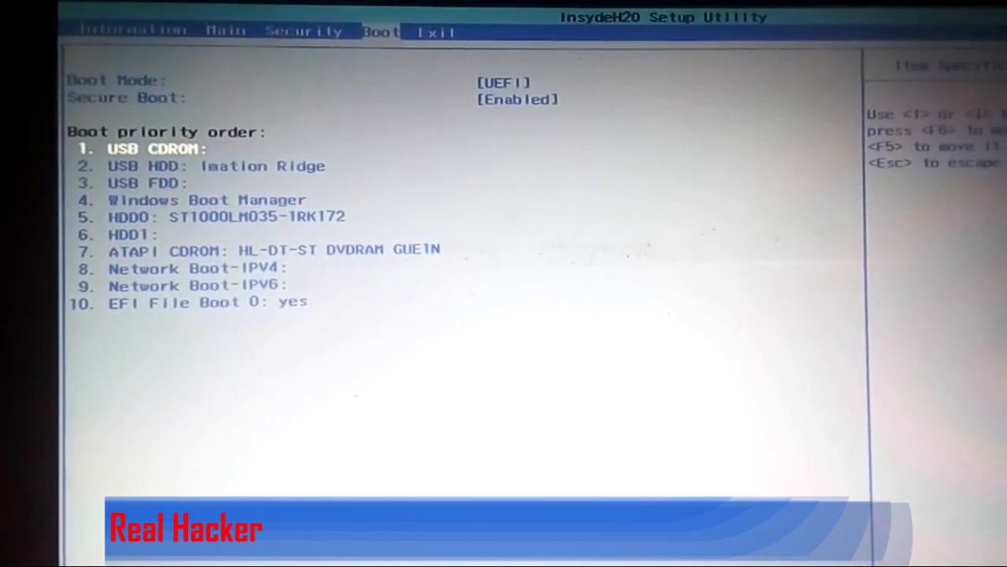
key(F10)
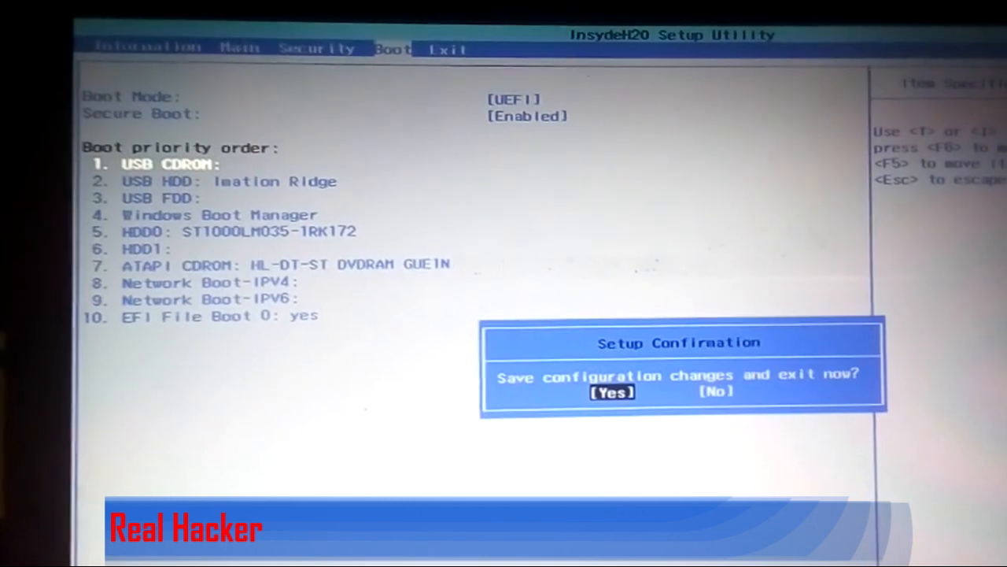